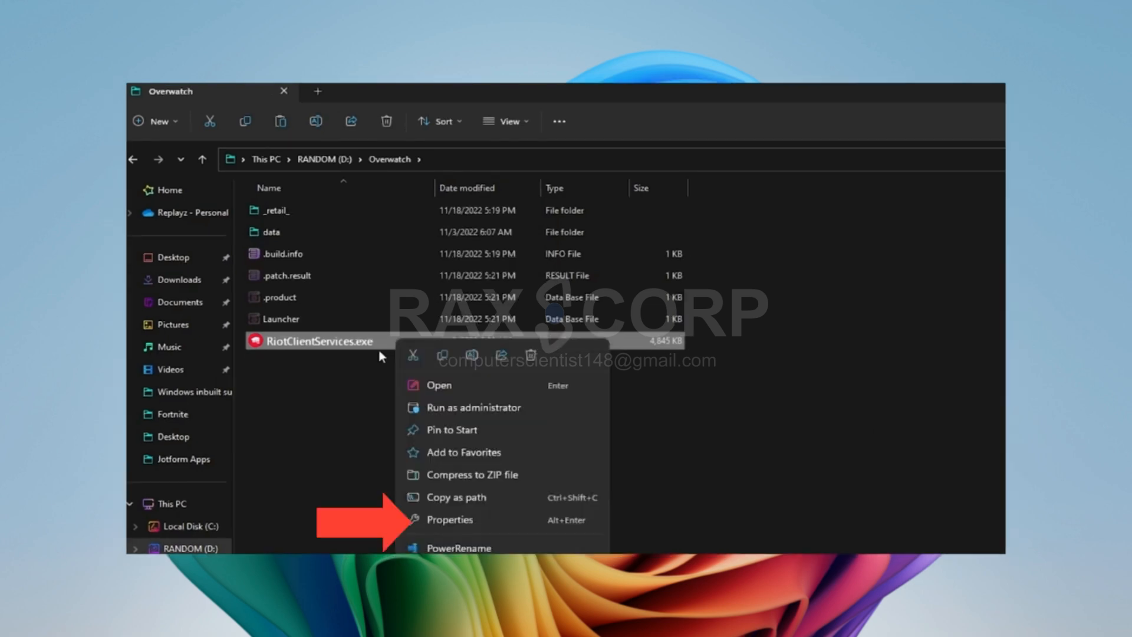
Step: Open RiotClientServices.exe's compatibility properties to run it in Windows 8 mode
{"action": "left_click", "coordinate": [450, 519]}
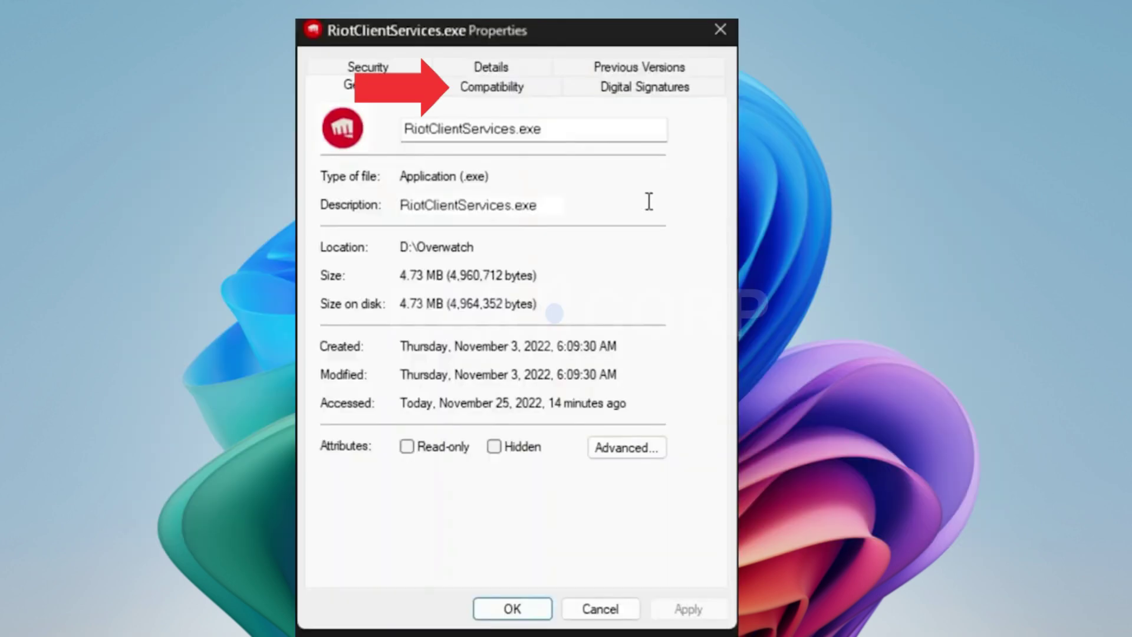
{"action": "left_click", "coordinate": [491, 86]}
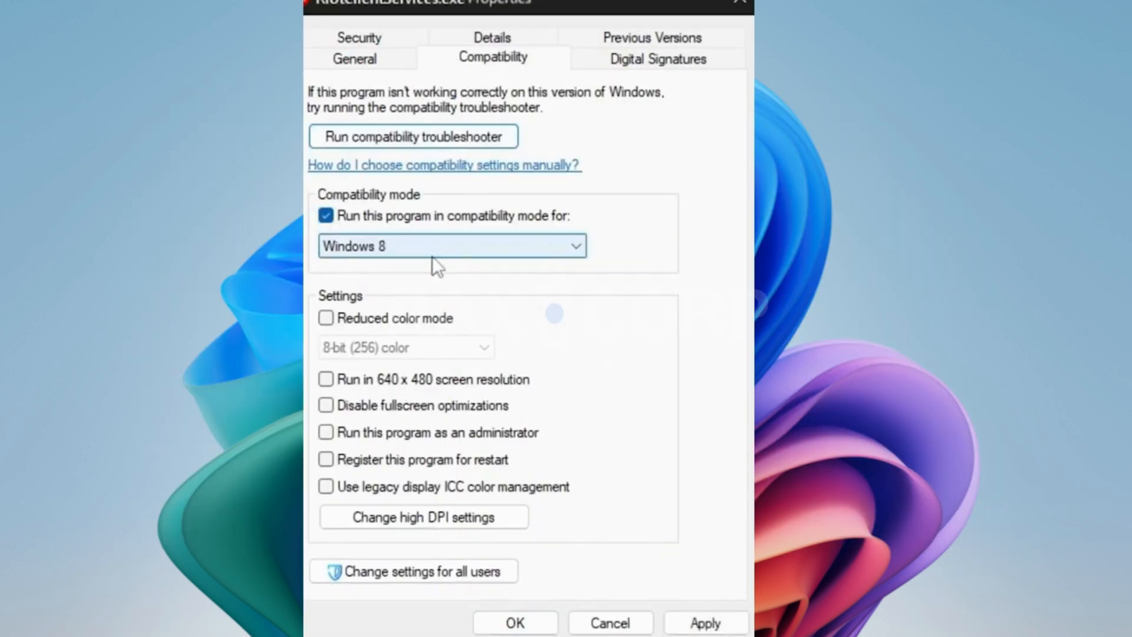
{"action": "mouse_move", "coordinate": [580, 540]}
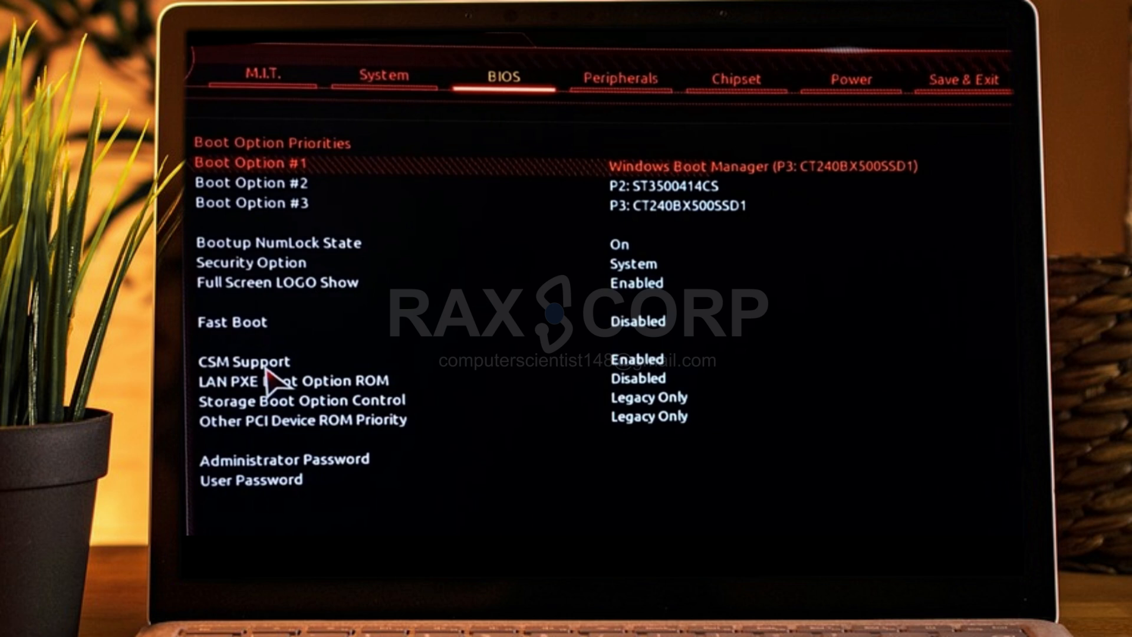
Step: Set CSM Support on the BIOS tab to Disabled
{"action": "left_click", "coordinate": [242, 362]}
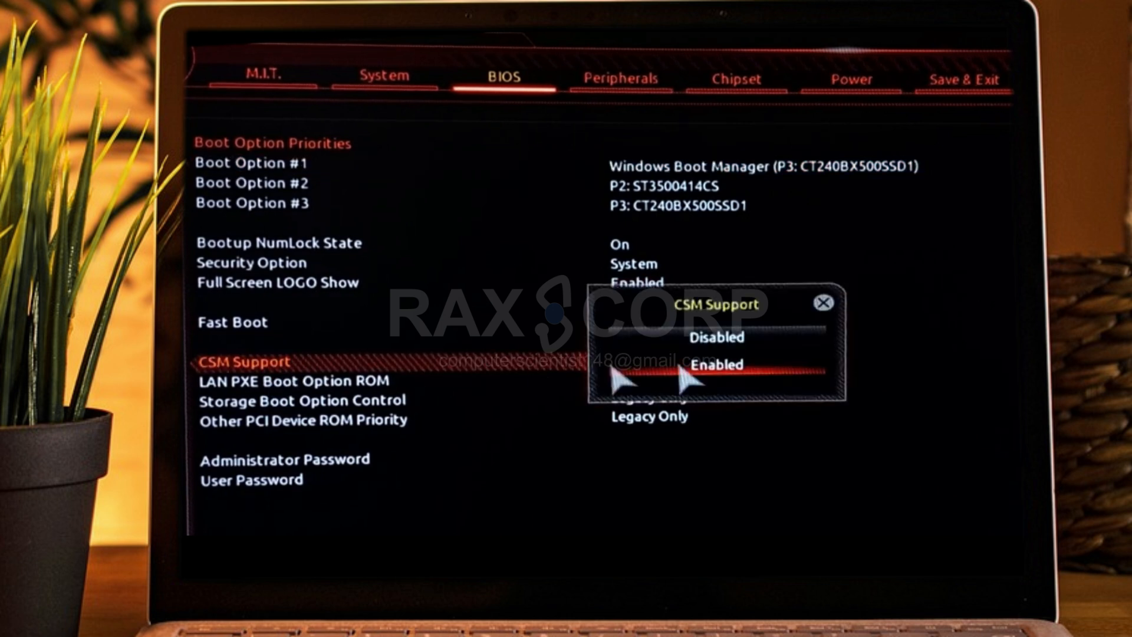
{"action": "left_click", "coordinate": [716, 337]}
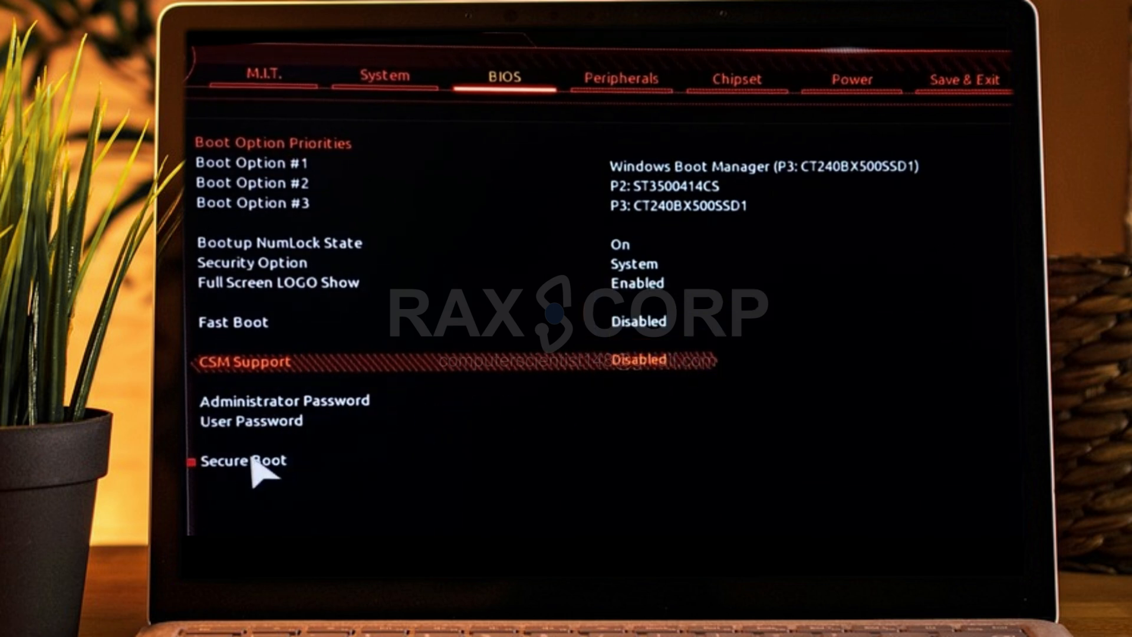
Step: Confirm Secure Boot is Disabled, then choose Save & Exit Setup
{"action": "left_click", "coordinate": [242, 461]}
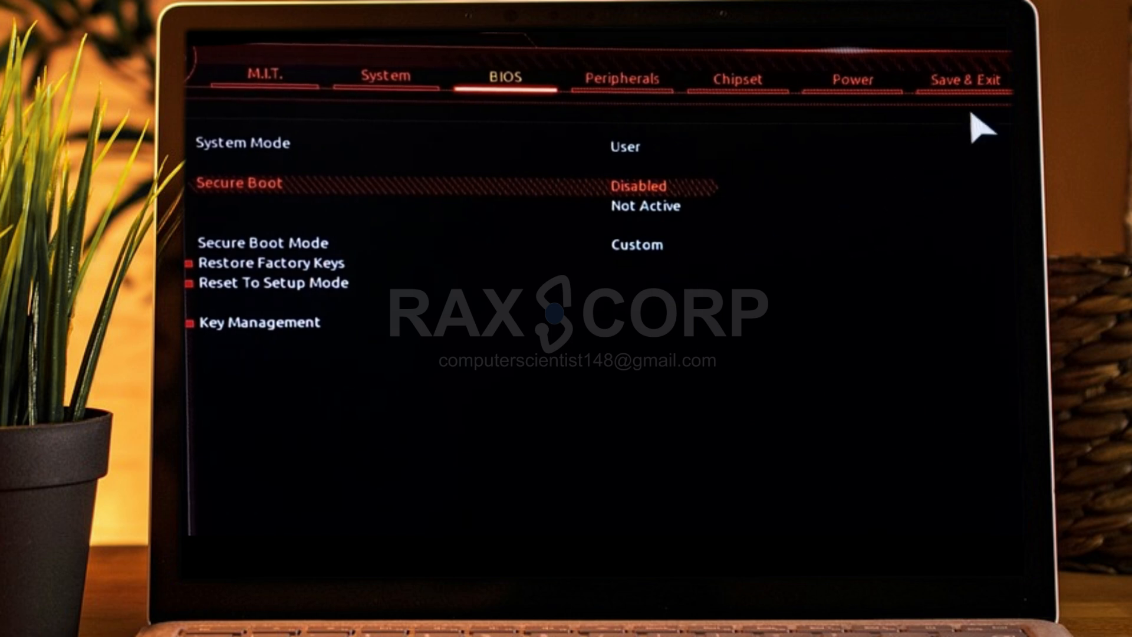
{"action": "left_click", "coordinate": [966, 79]}
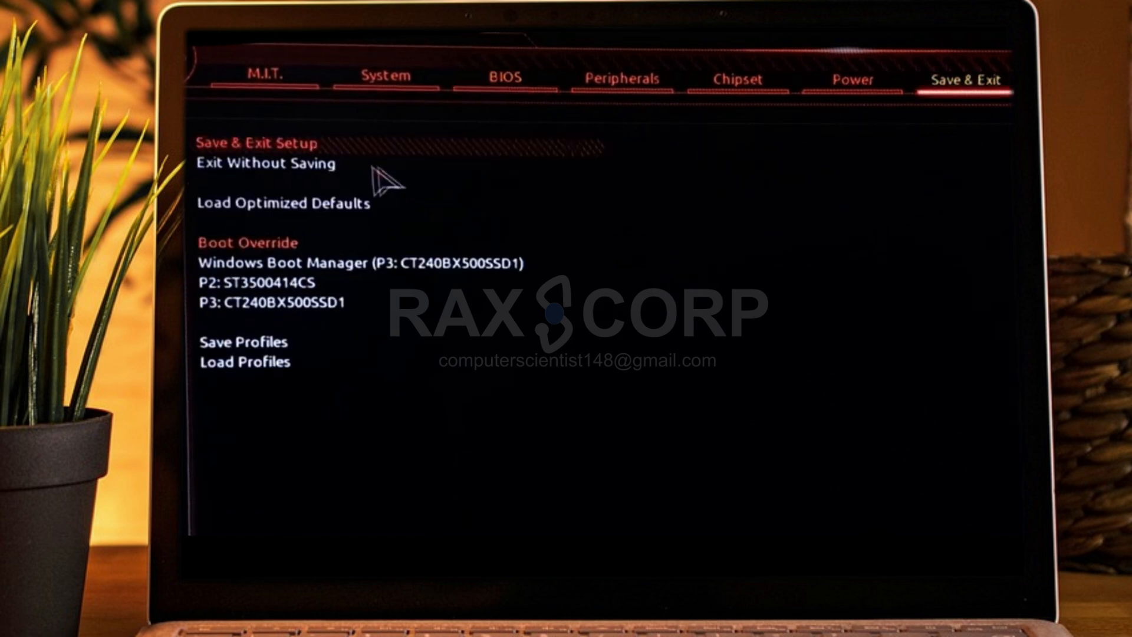
{"action": "left_click", "coordinate": [254, 143]}
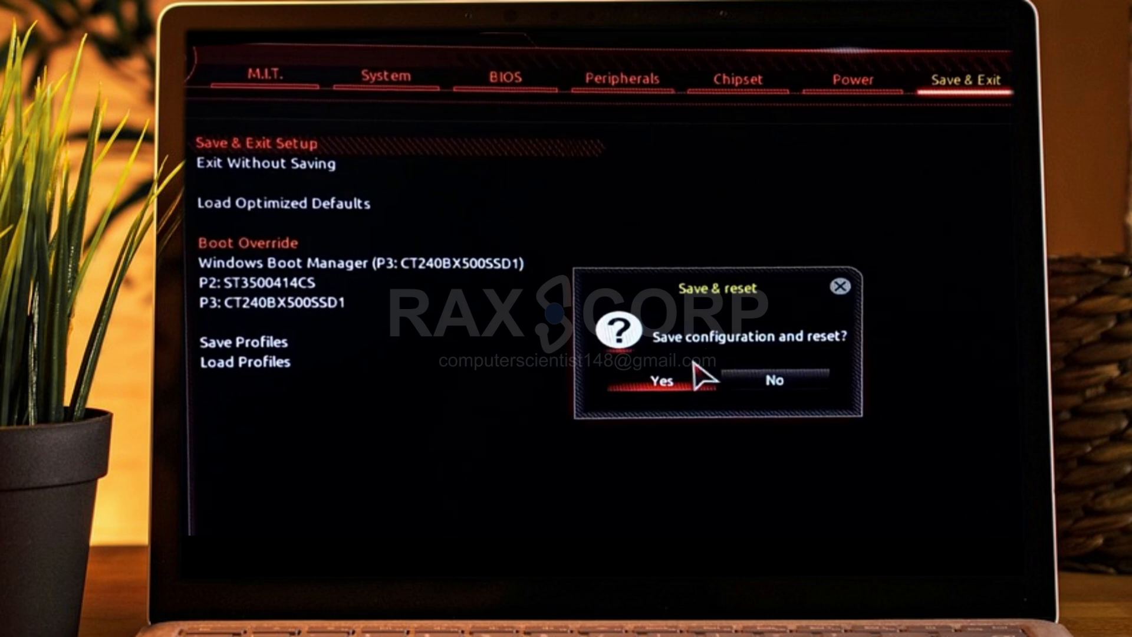